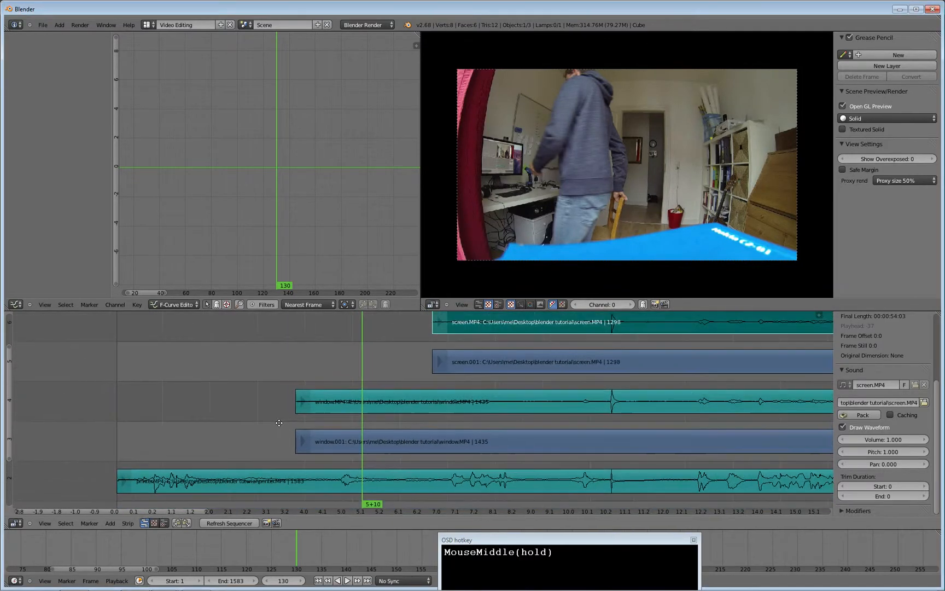
- Add a Transform effect strip on top of the printer.001 movie strip
scroll("up", 3)
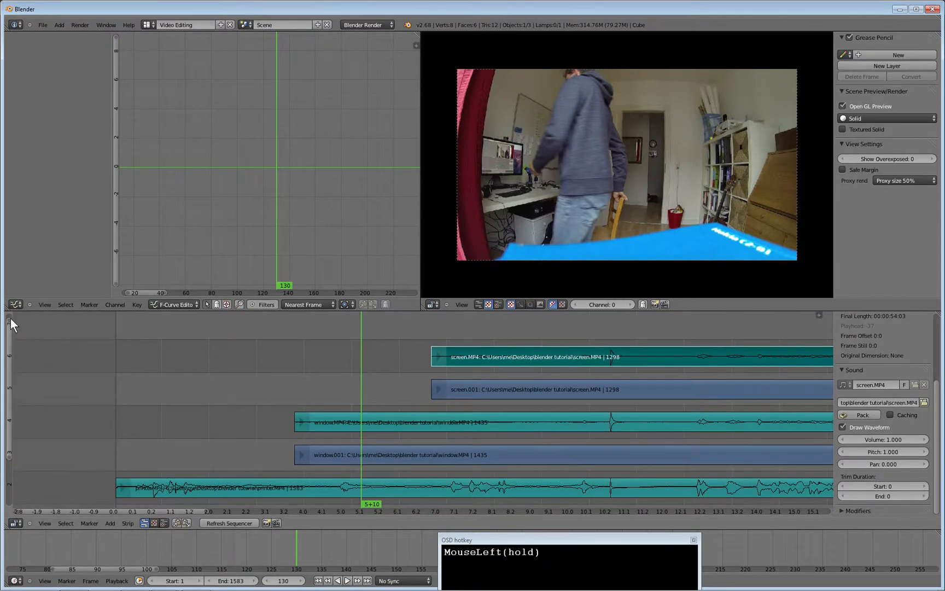
scroll("down", 3)
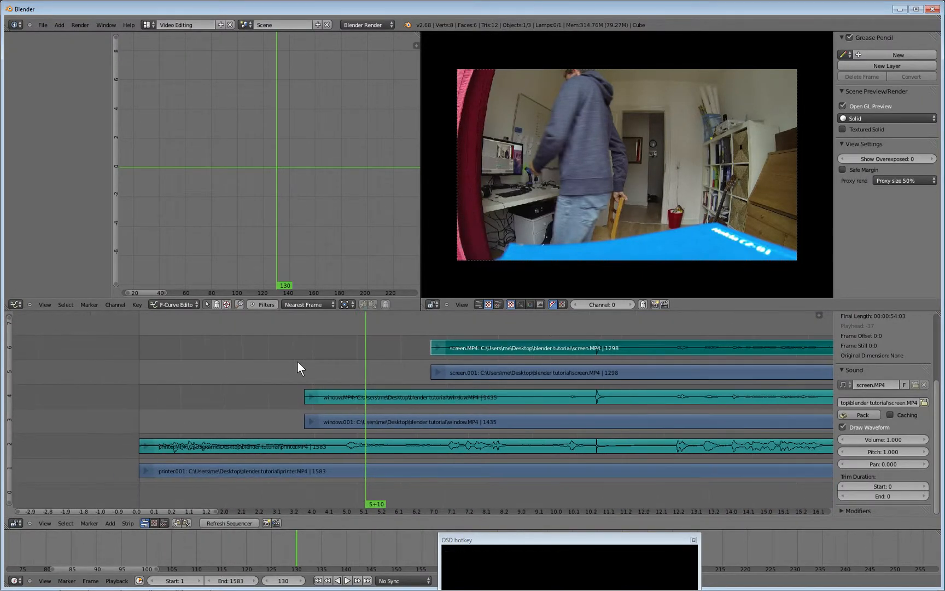
middle_click(342, 320)
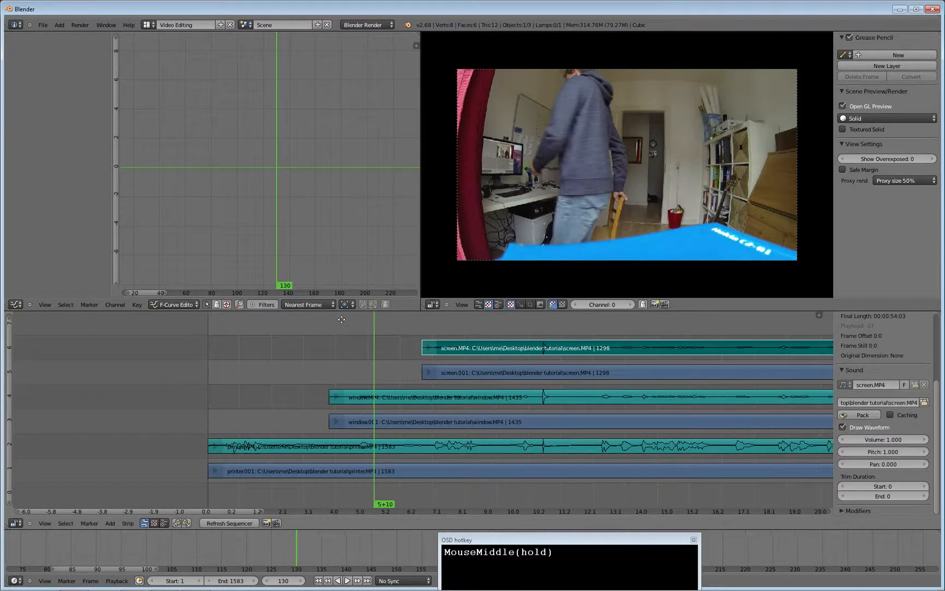
scroll("up", 3)
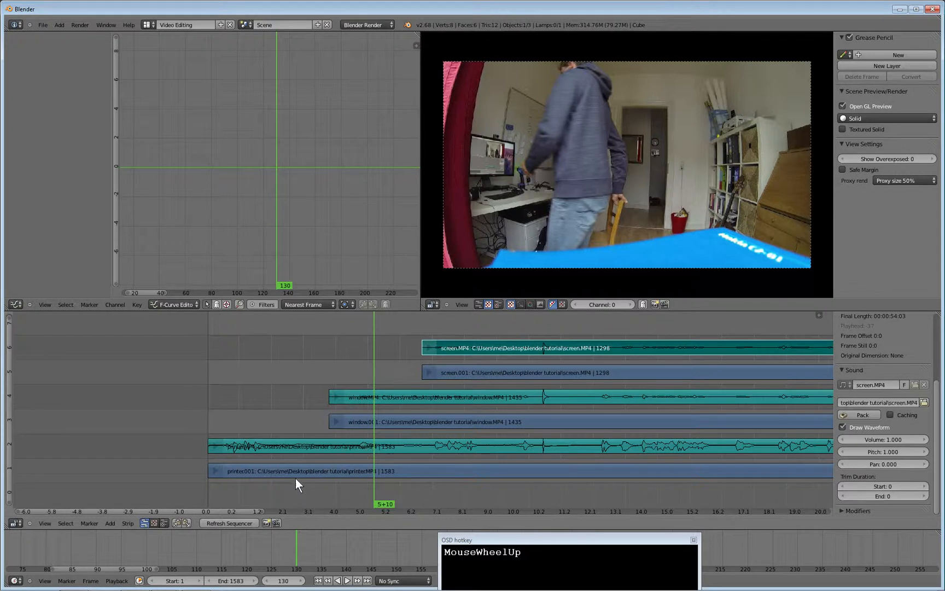
mouse_move(297, 477)
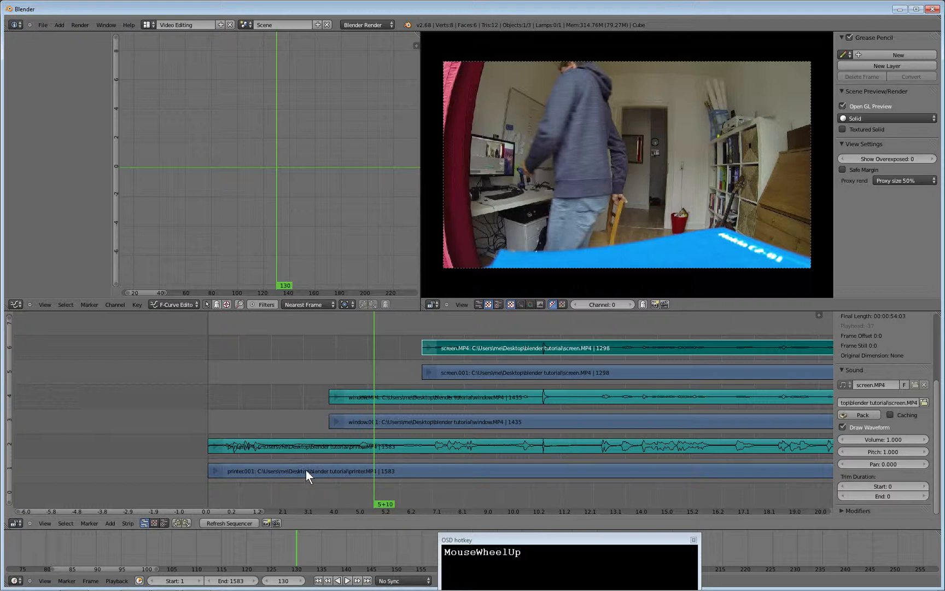
right_click(308, 470)
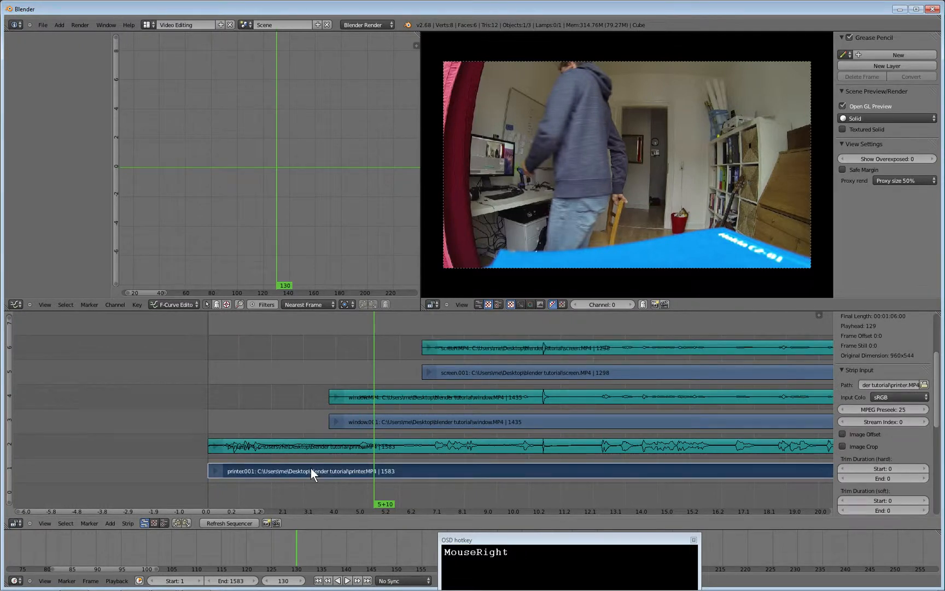
mouse_move(365, 475)
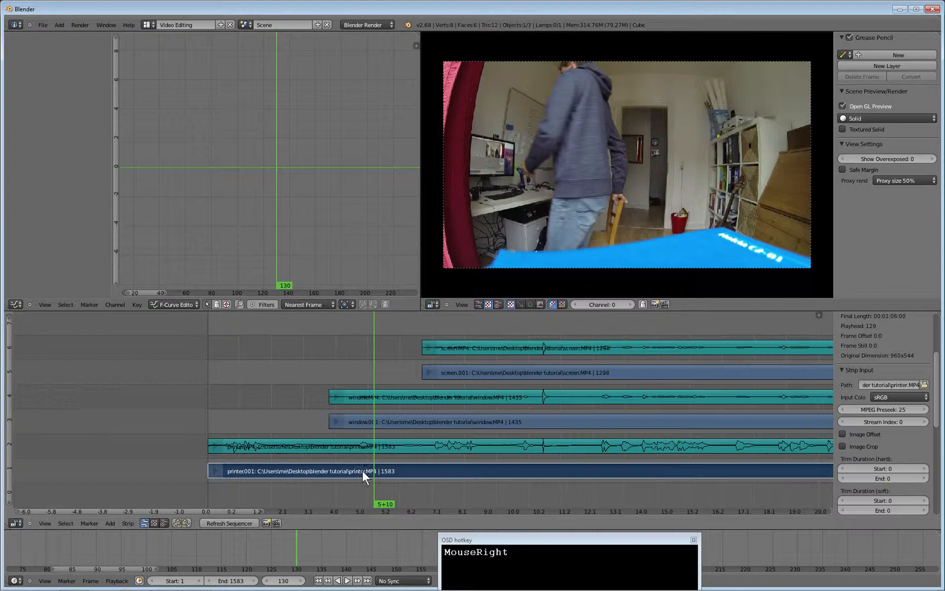
mouse_move(110, 522)
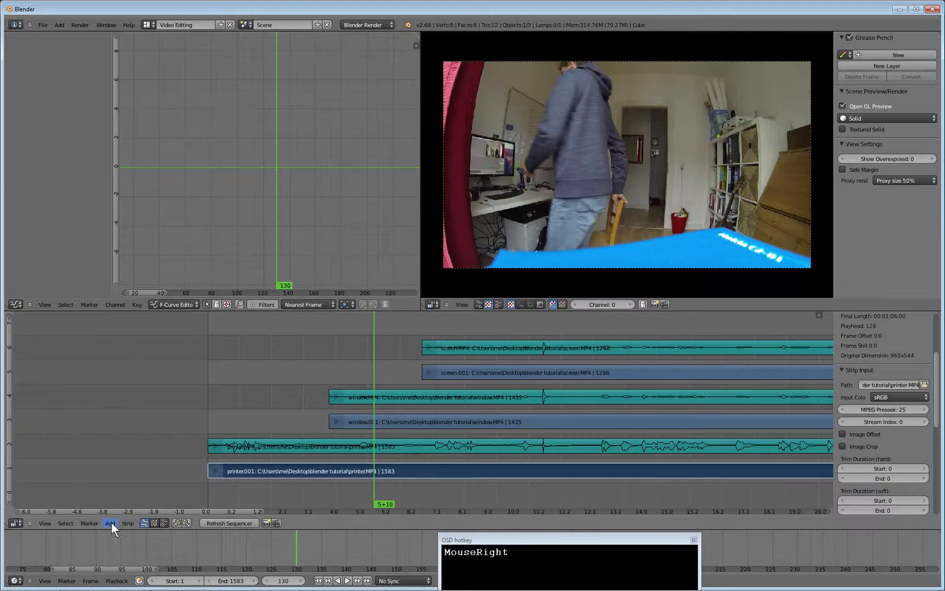
left_click(110, 523)
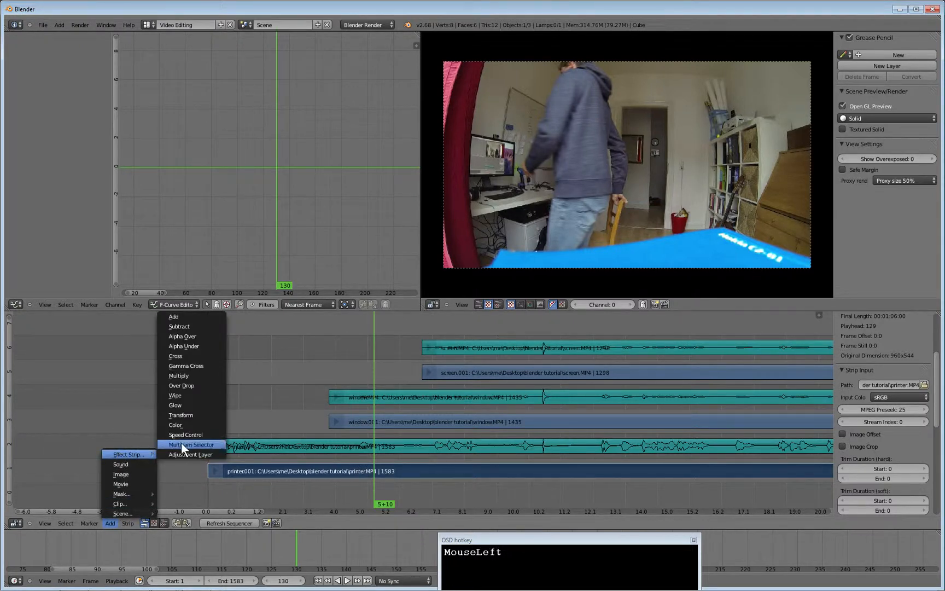
left_click(180, 414)
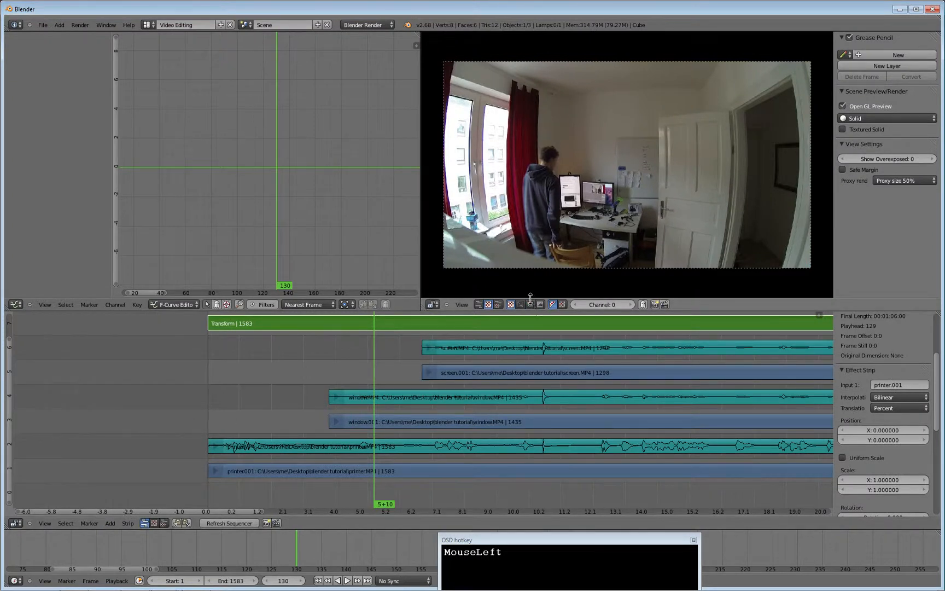
mouse_move(645, 152)
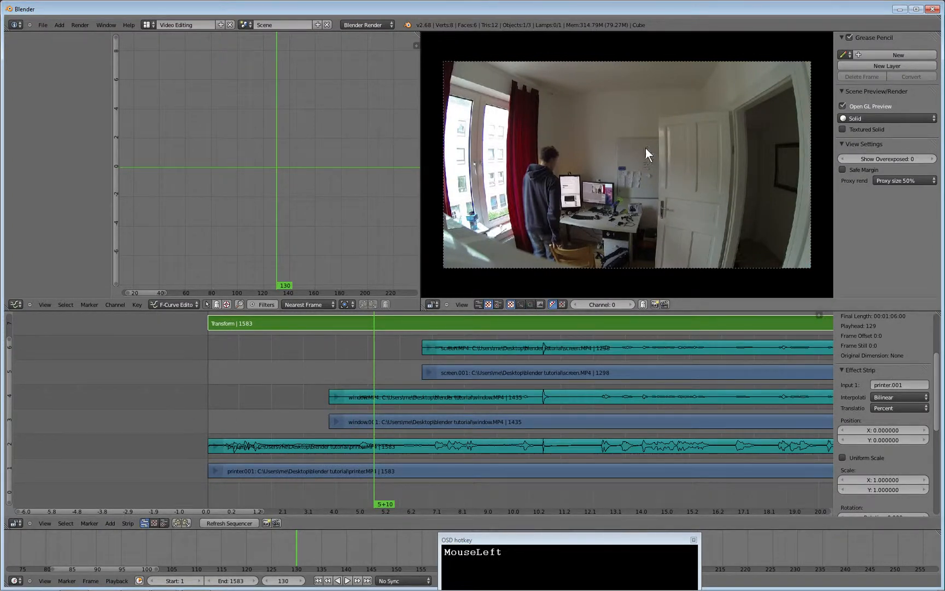
mouse_move(737, 144)
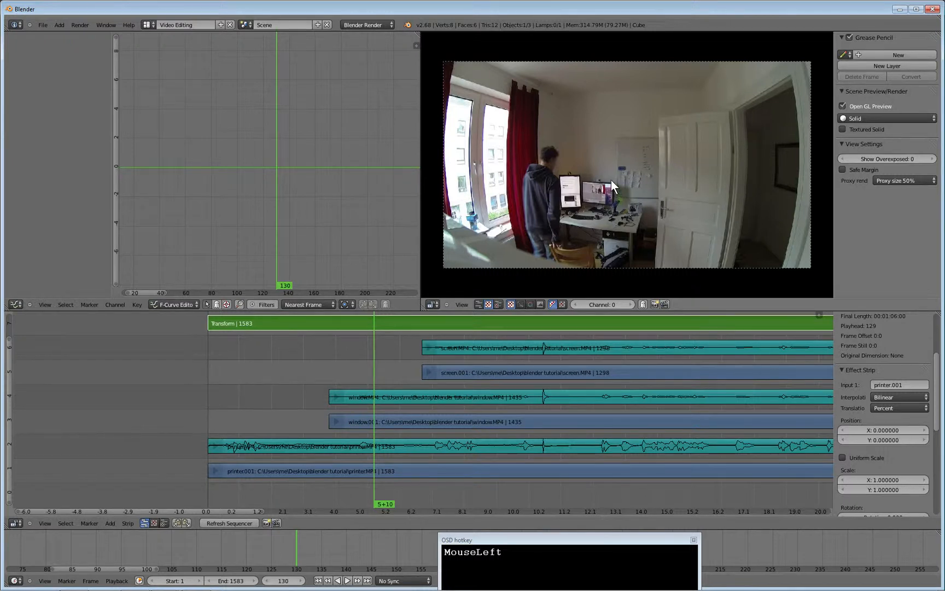
mouse_move(729, 169)
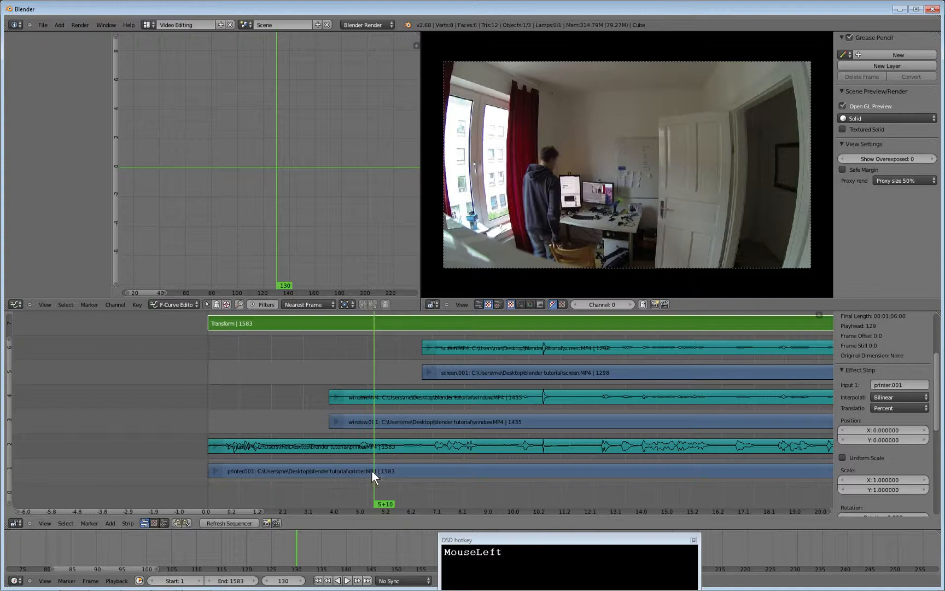
mouse_move(353, 464)
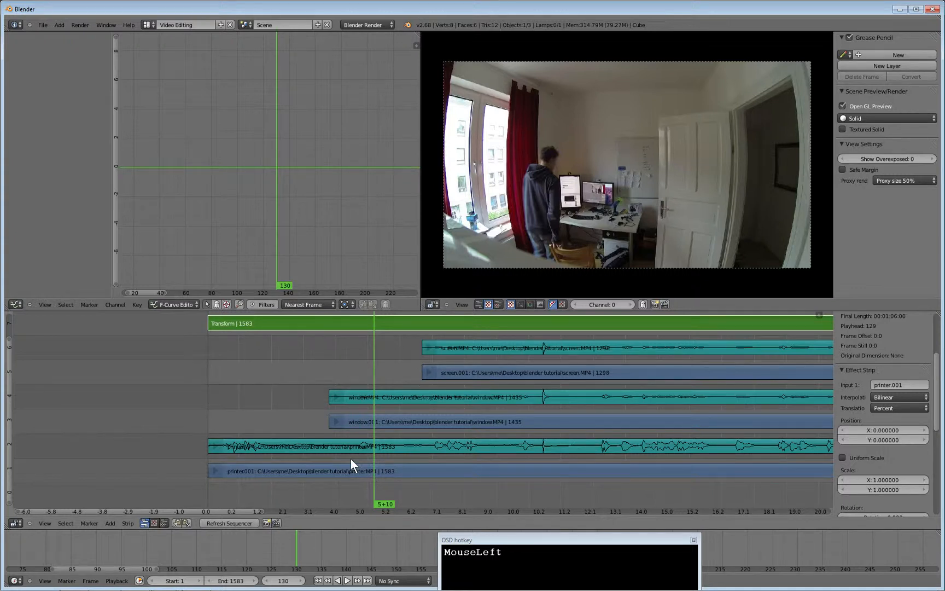
mouse_move(862, 449)
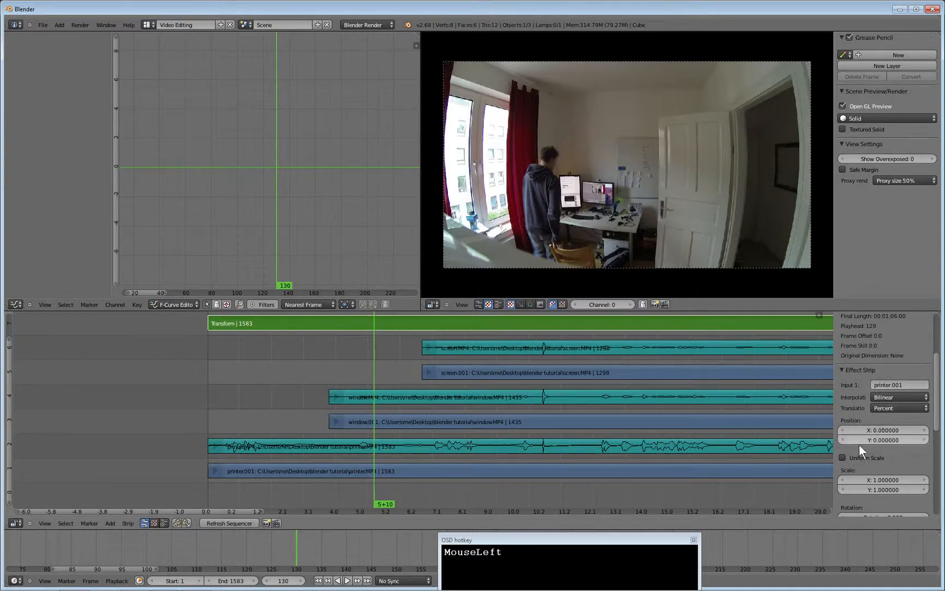
- Enable Uniform Scale on the printer Transform strip
left_click(844, 457)
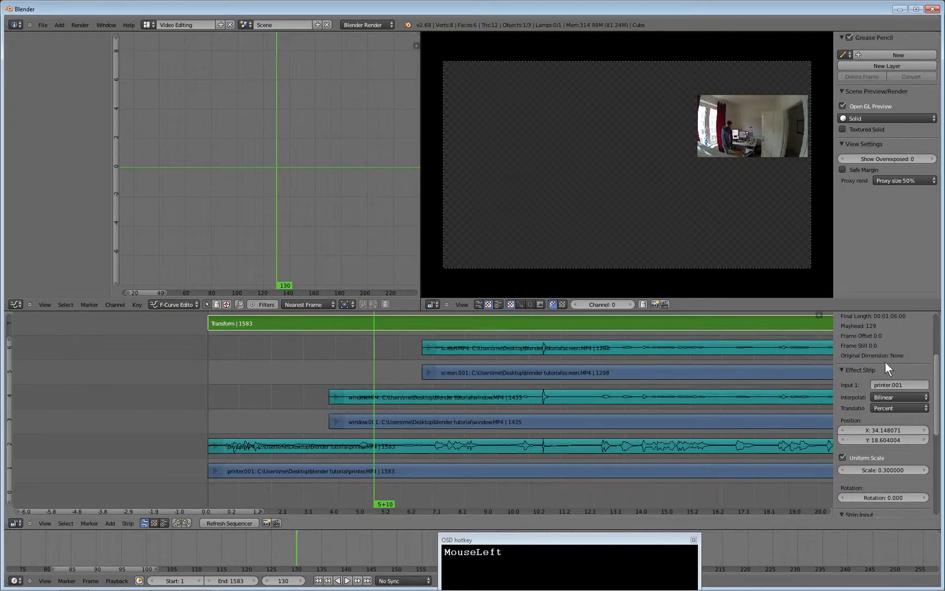
scroll("up", 3)
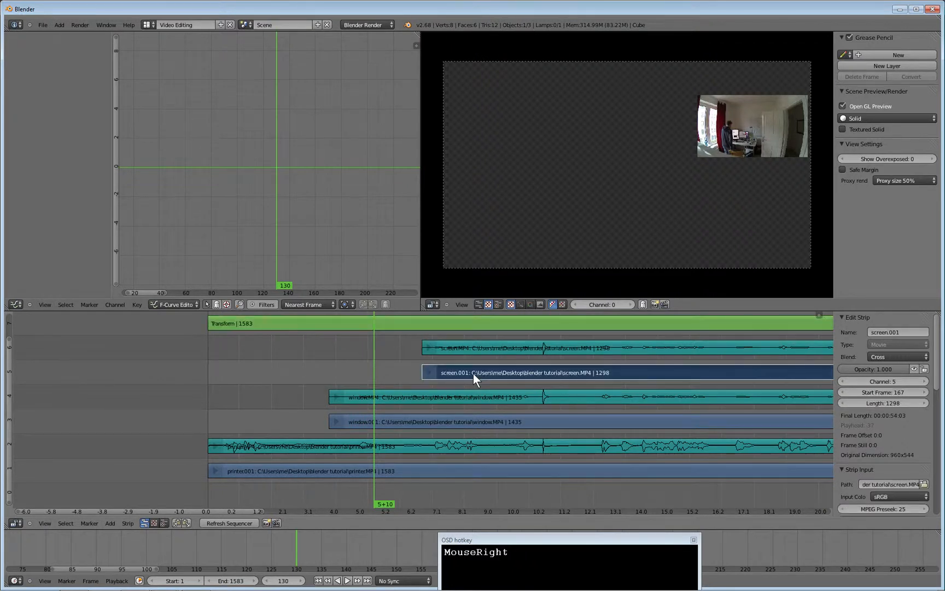
scroll("down", 3)
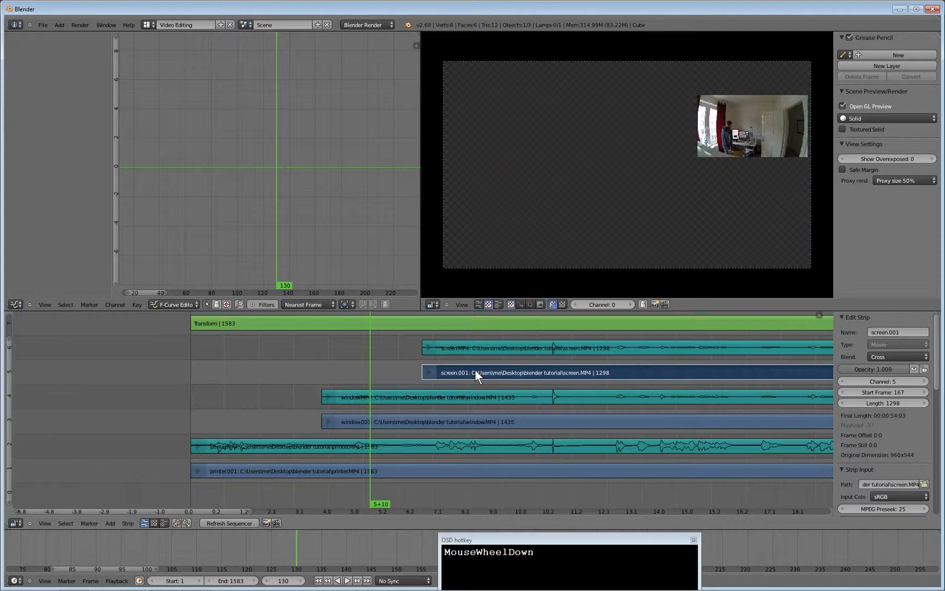
scroll("up", 3)
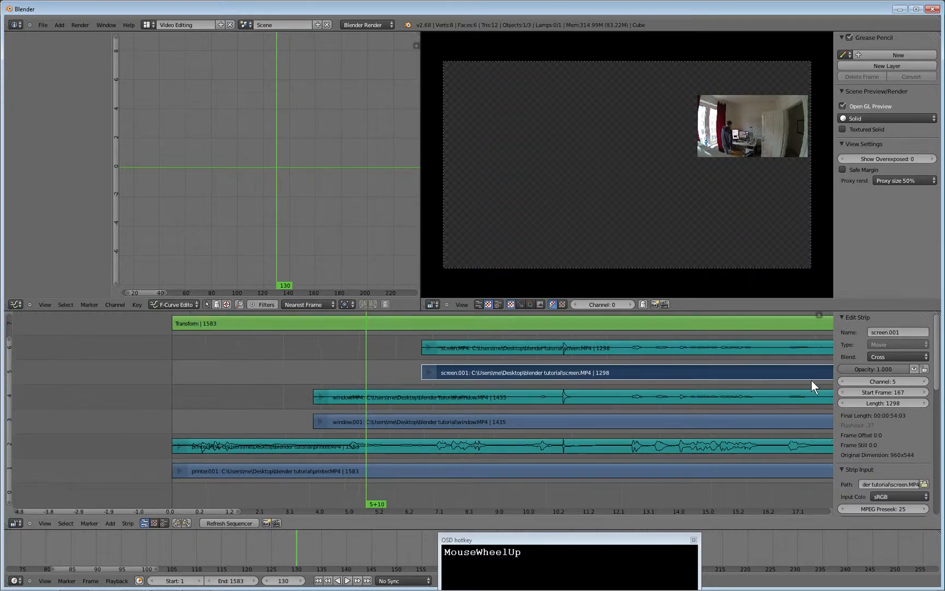
scroll("down", 3)
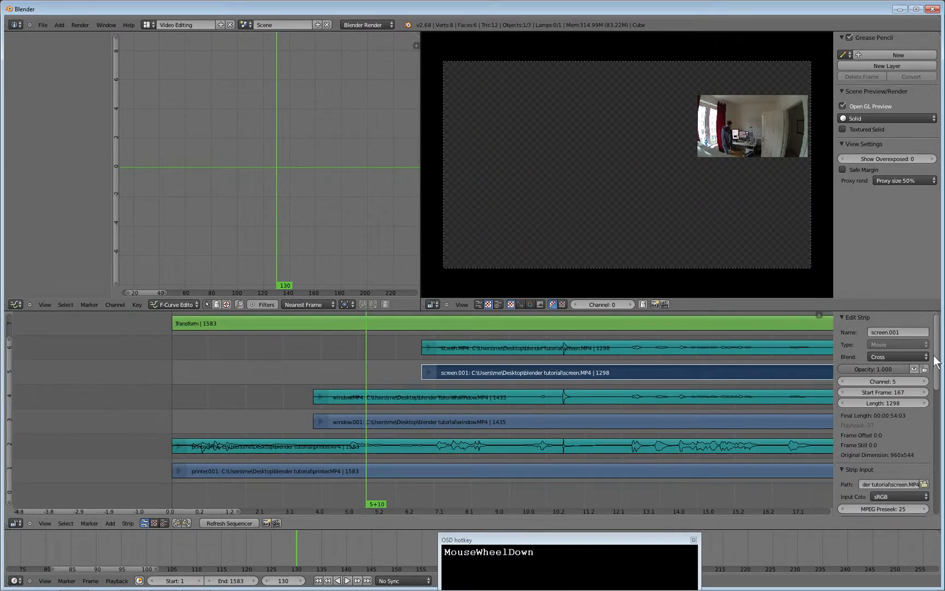
scroll("up", 3)
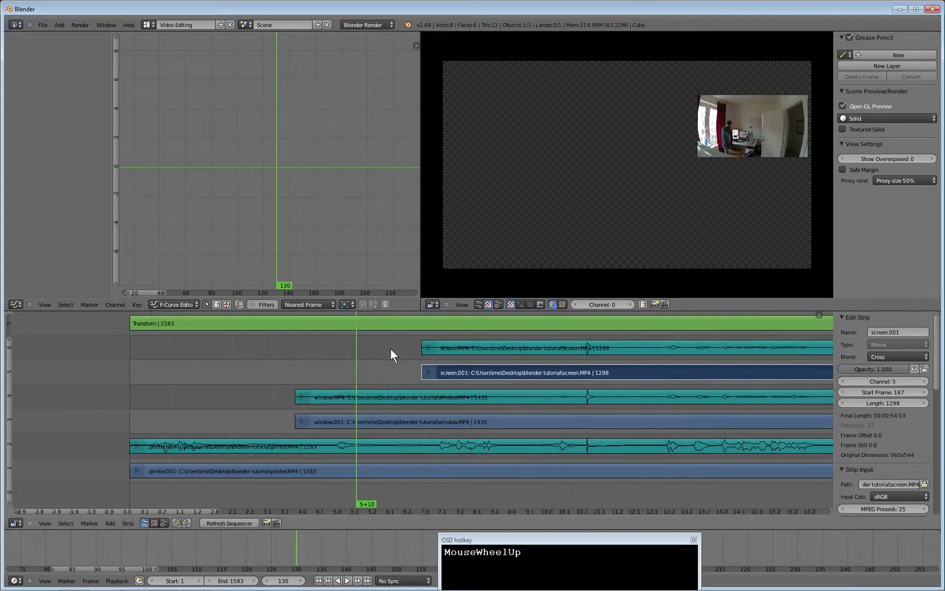
scroll("down", 3)
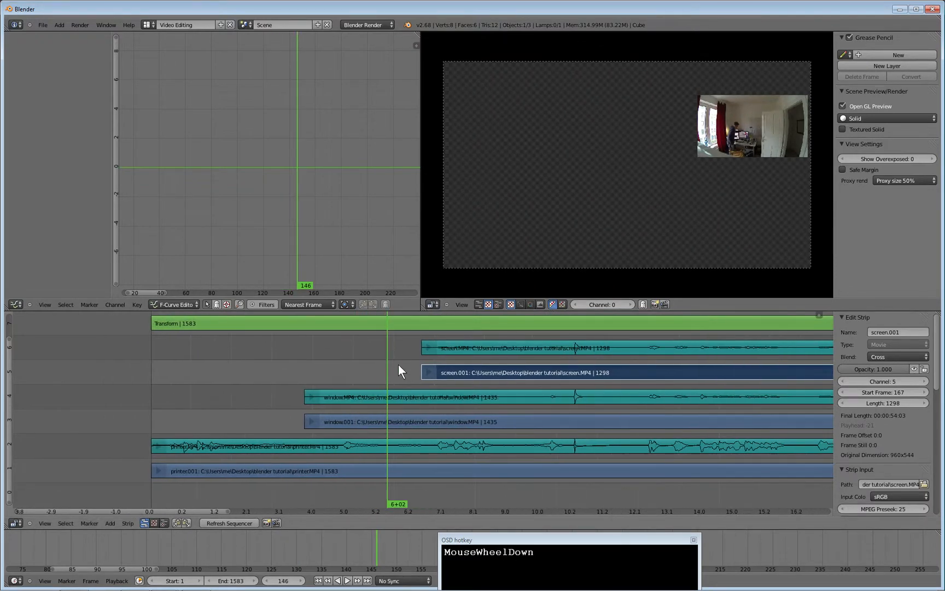
mouse_move(431, 360)
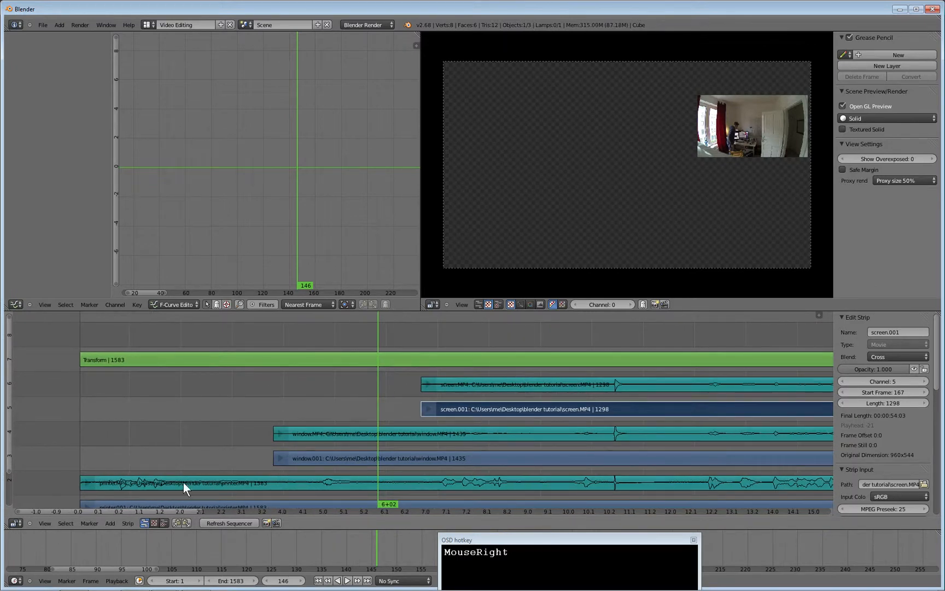
- Add a Transform effect to screen.001 and set the channel 7 Transform to Alpha Over
left_click(110, 522)
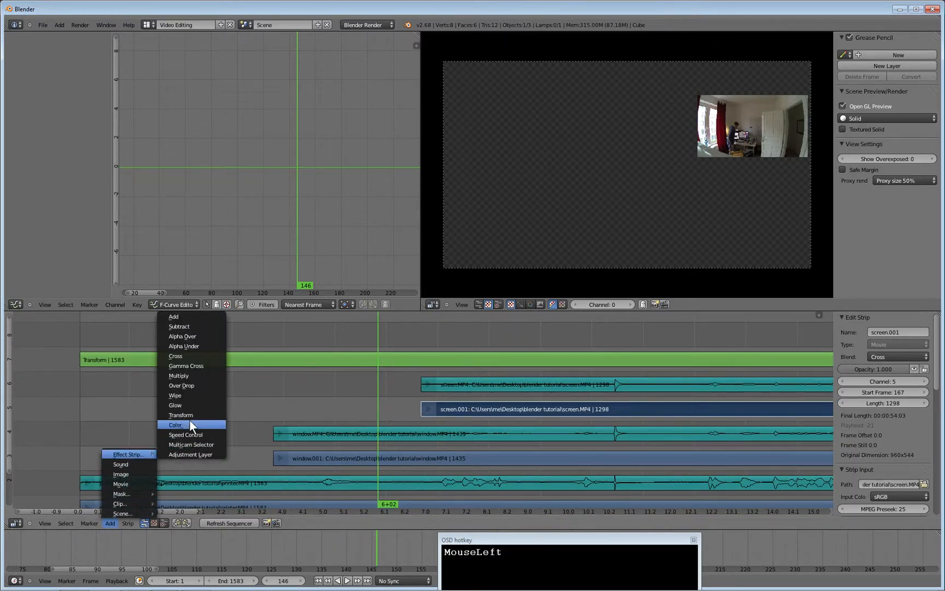
left_click(180, 414)
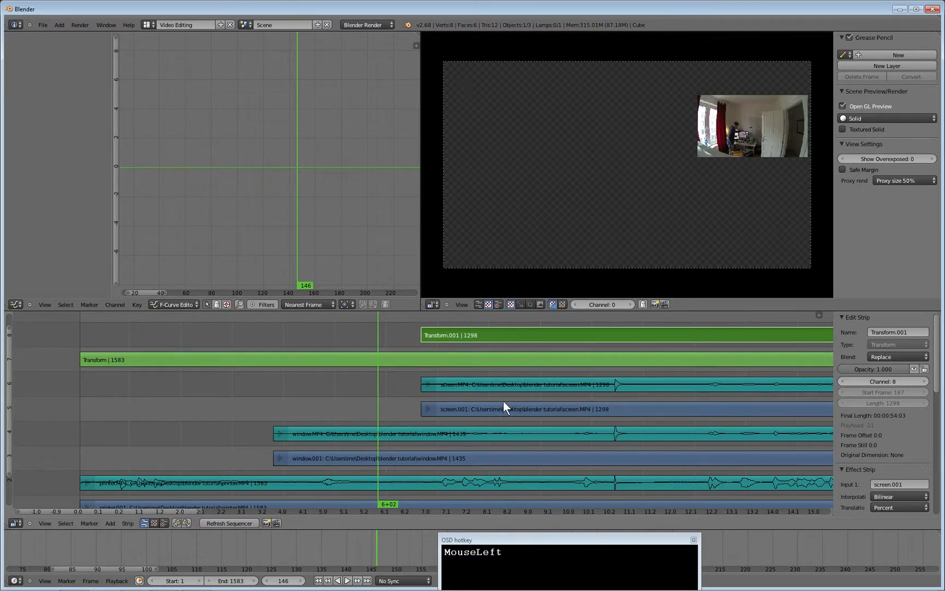
mouse_move(493, 413)
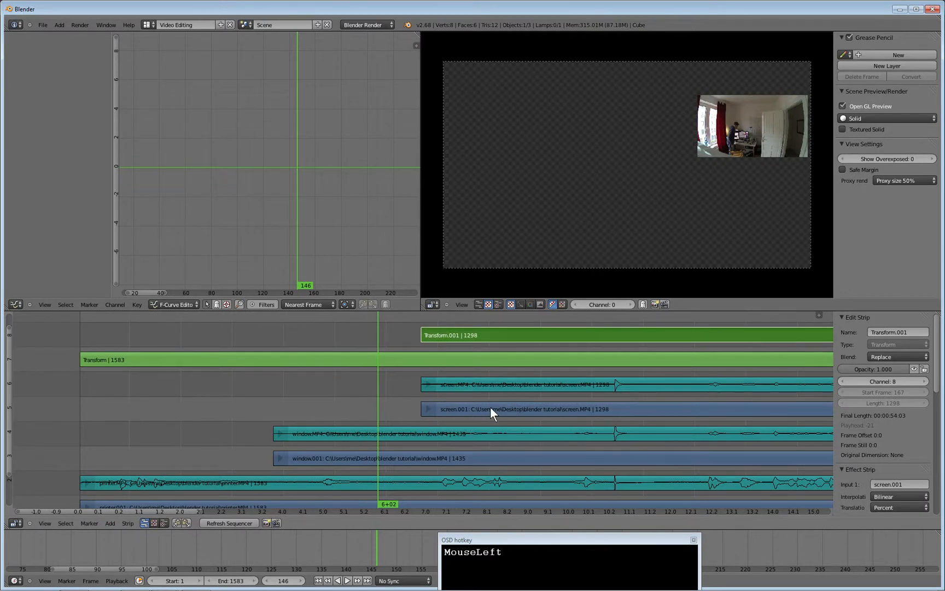
mouse_move(493, 415)
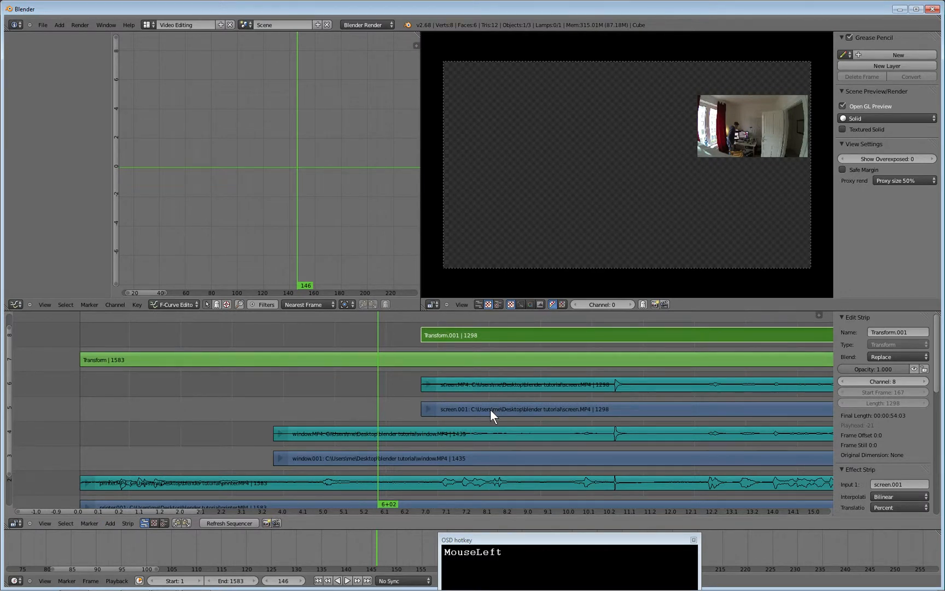
mouse_move(644, 153)
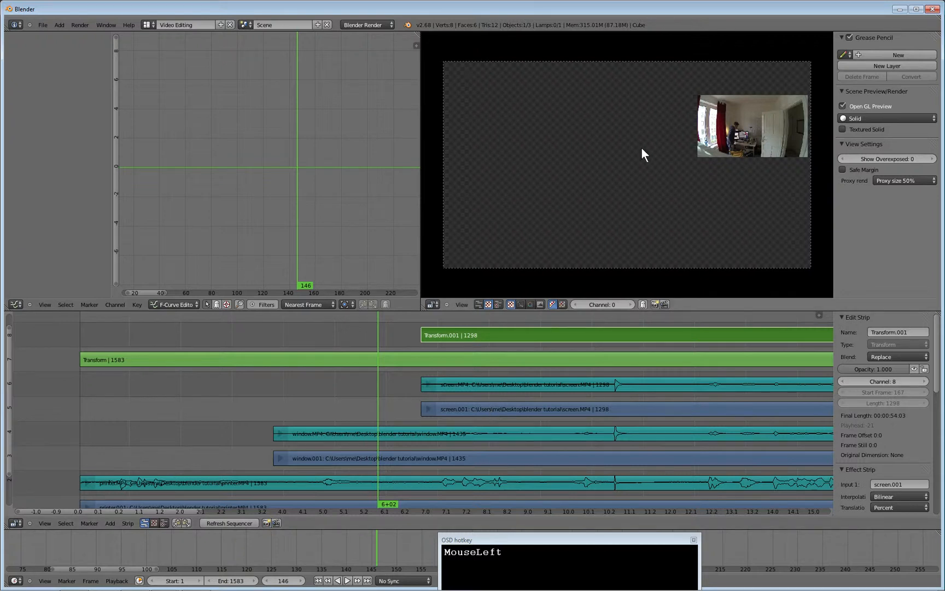
mouse_move(737, 245)
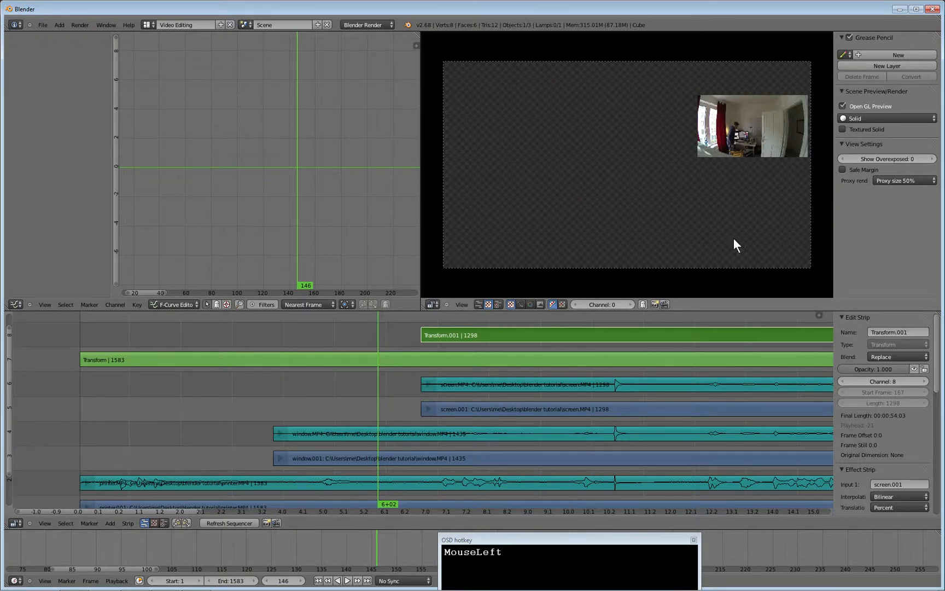
mouse_move(850, 360)
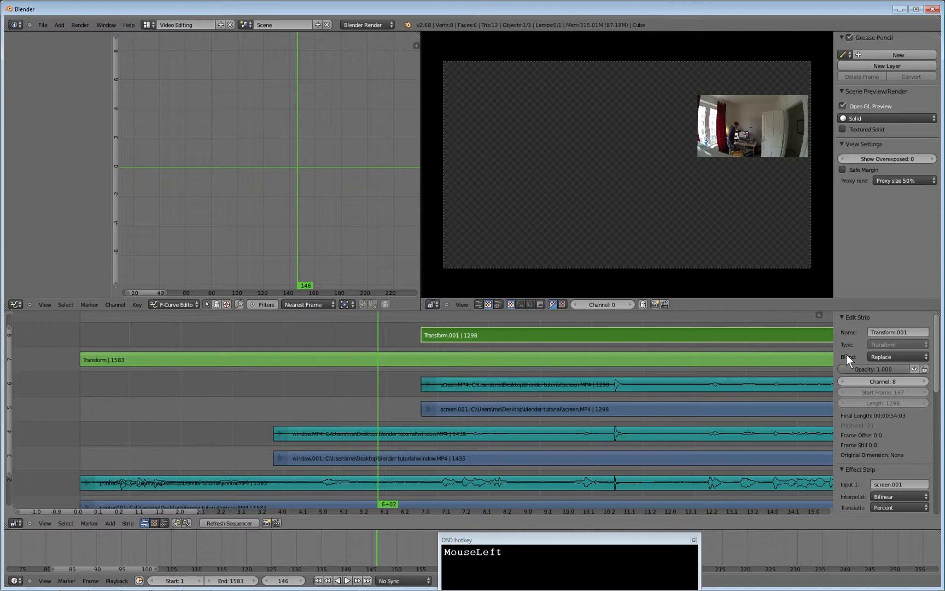
right_click(151, 359)
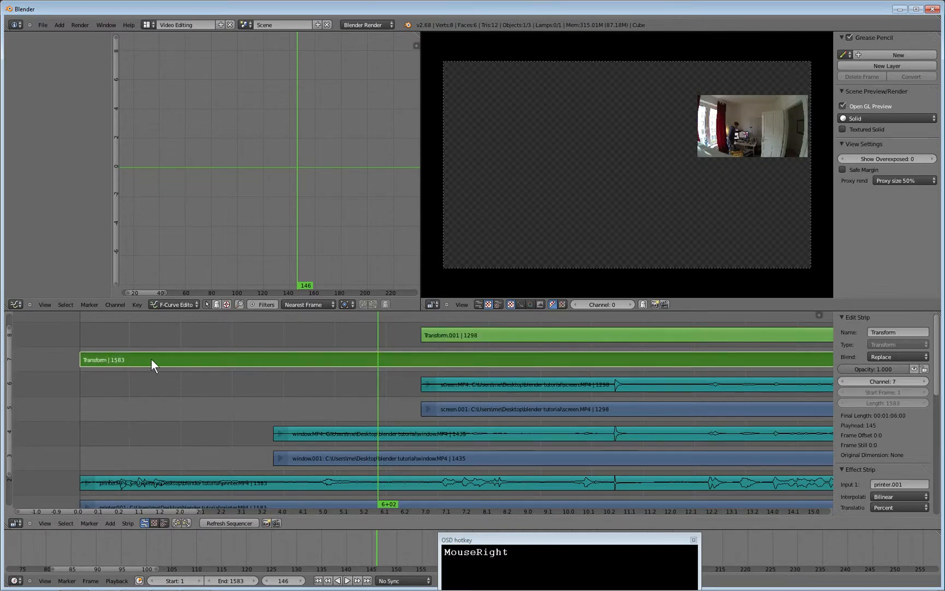
mouse_move(892, 357)
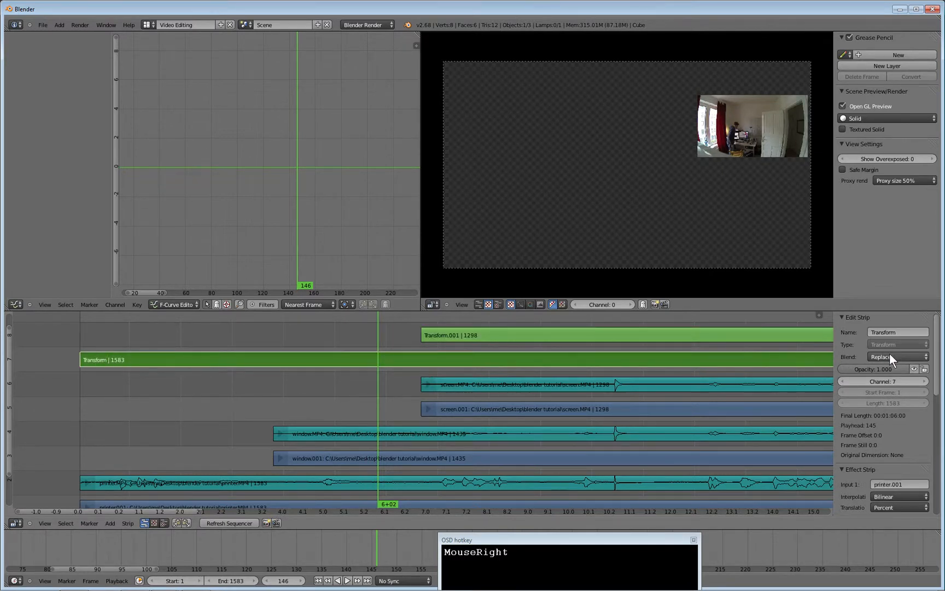
left_click(897, 356)
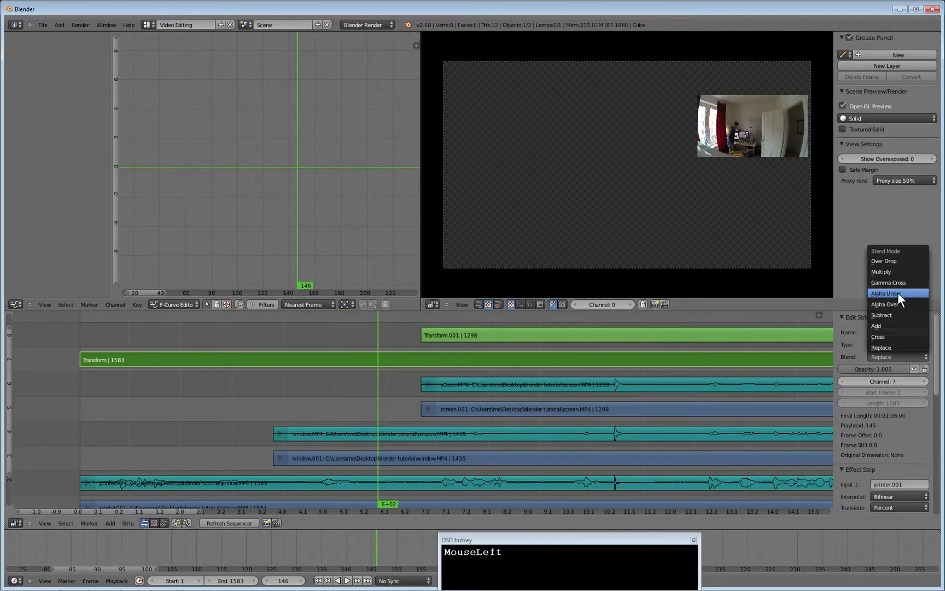
left_click(886, 303)
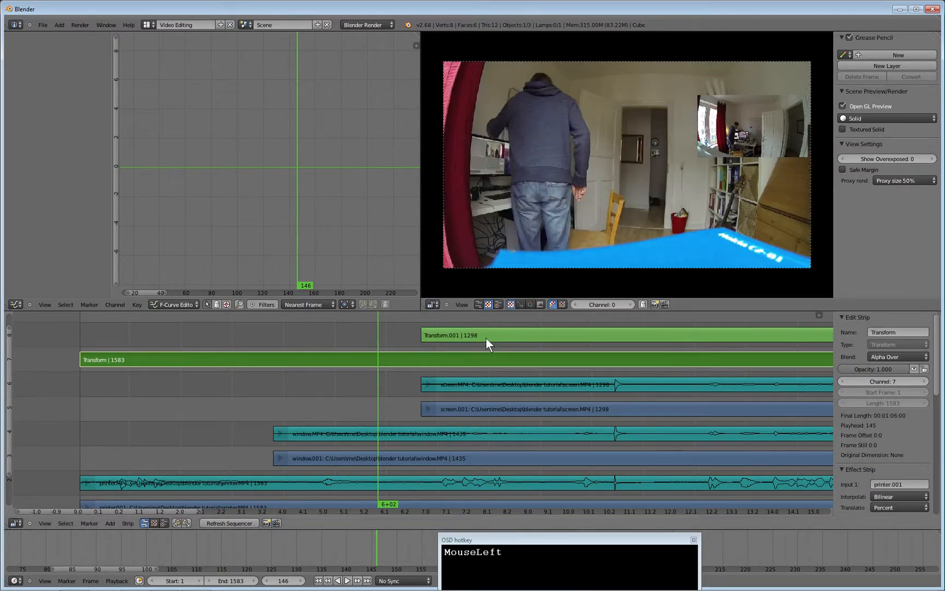
- Switch the Transform.001 strip's blend mode to Alpha Over
right_click(485, 388)
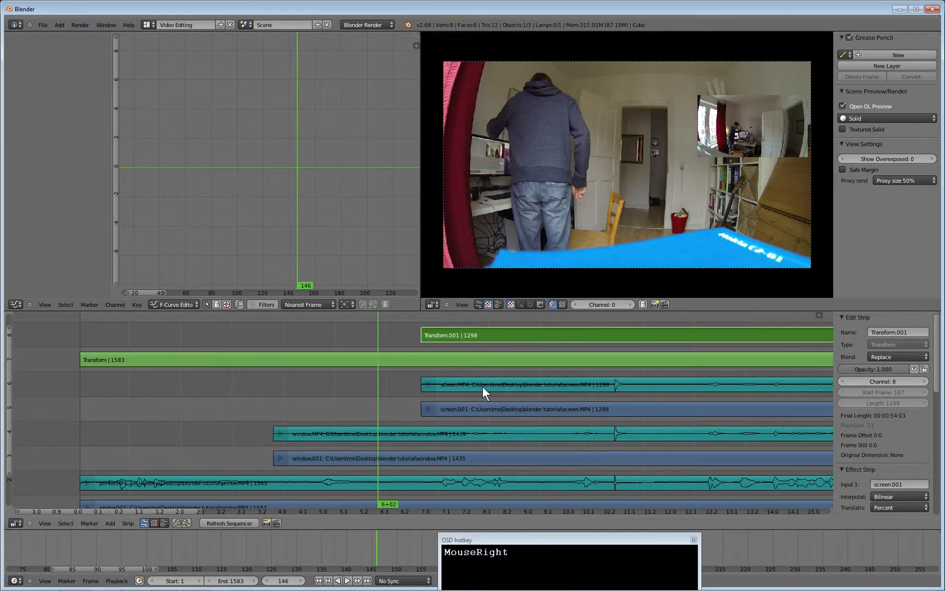
mouse_move(506, 339)
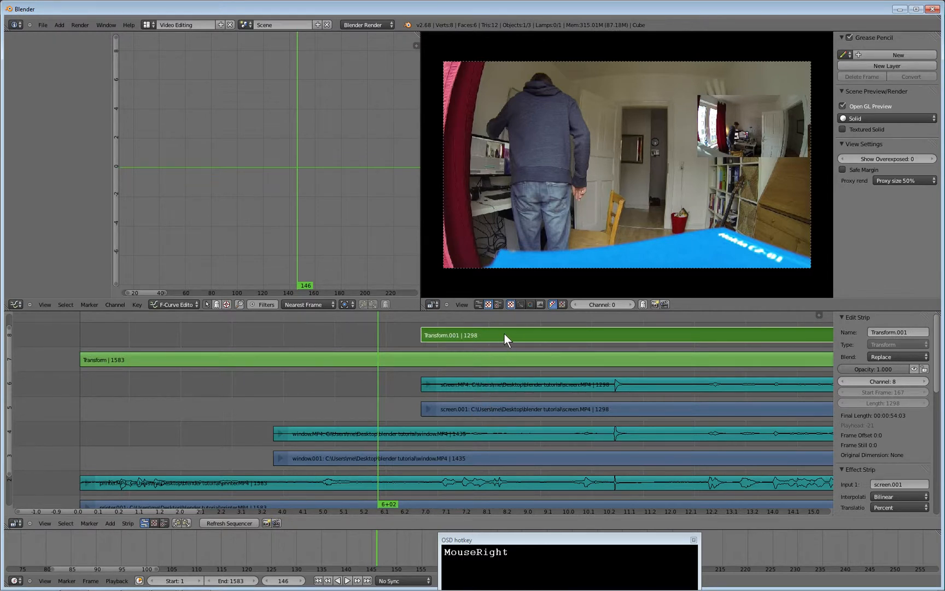
left_click(896, 356)
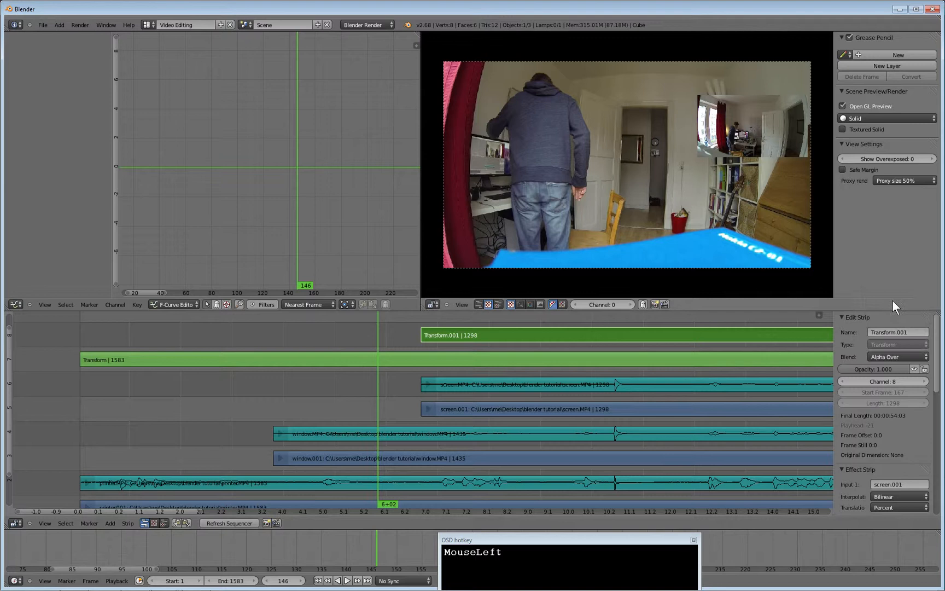
scroll("down", 3)
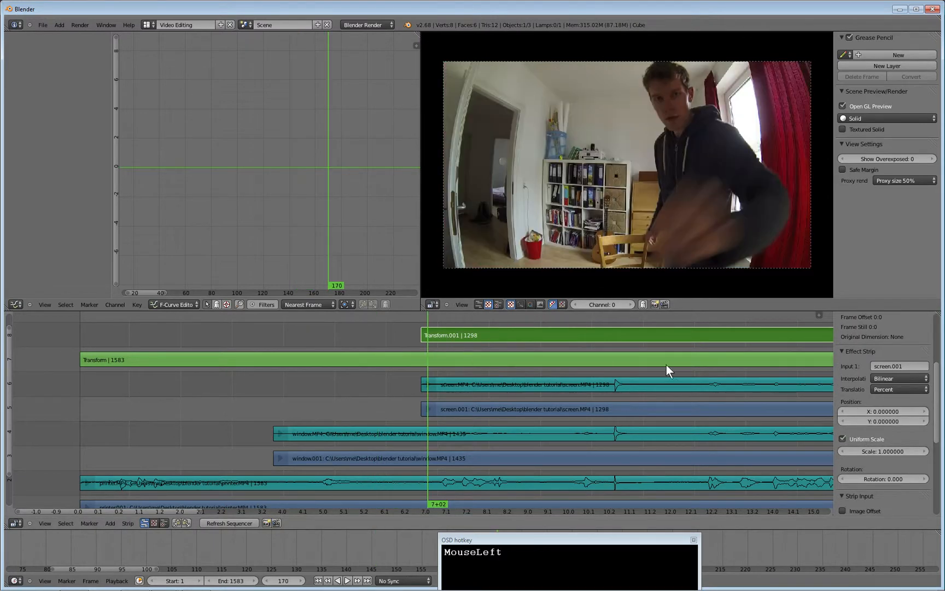
- Adjust the Transform.001 Scale value through its context menu, then select screen.001
right_click(882, 450)
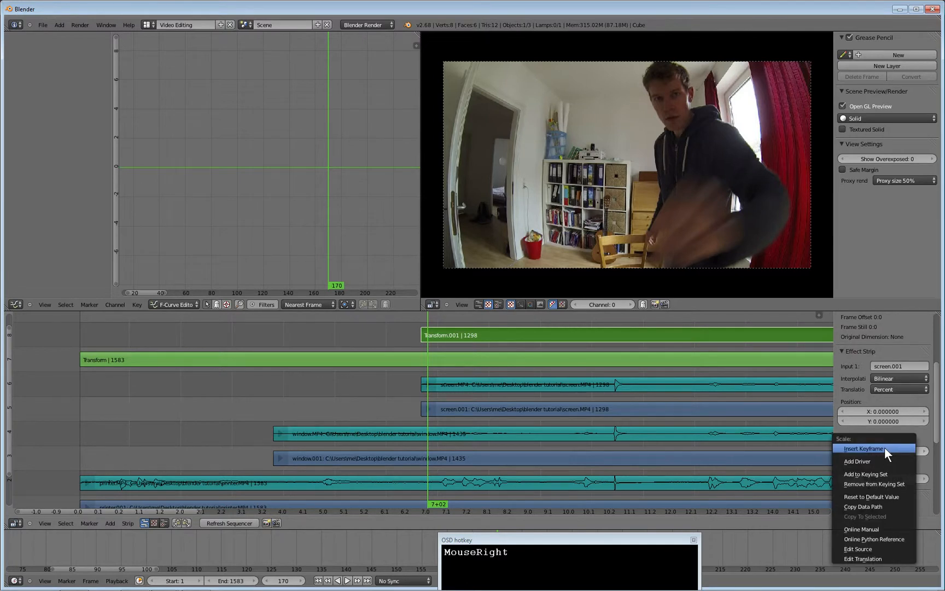
left_click(864, 449)
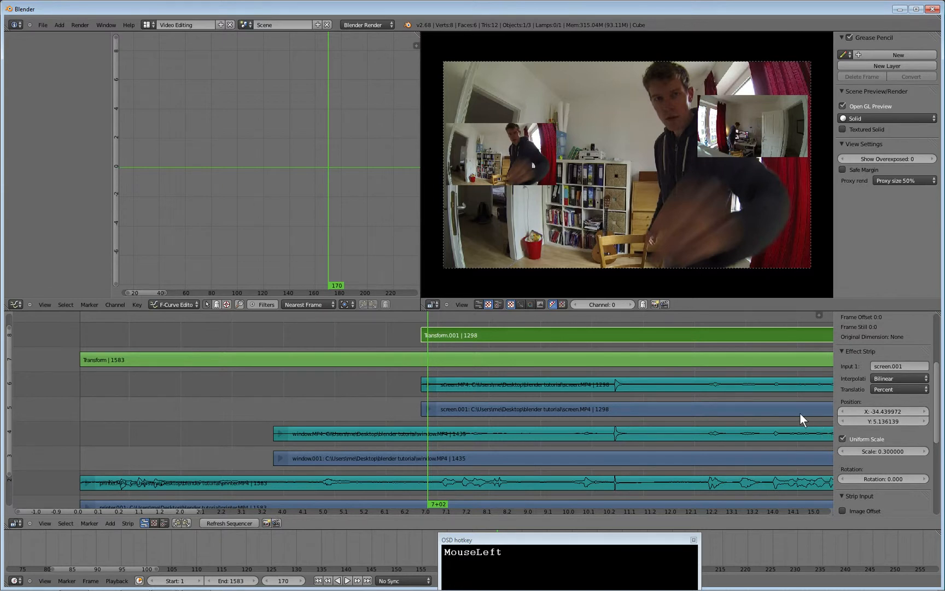
mouse_move(803, 203)
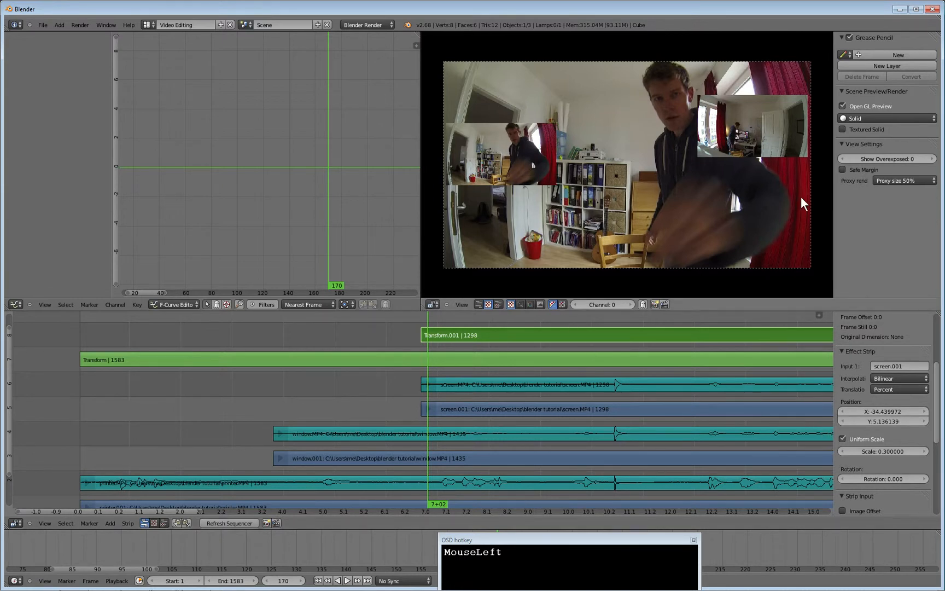
mouse_move(609, 197)
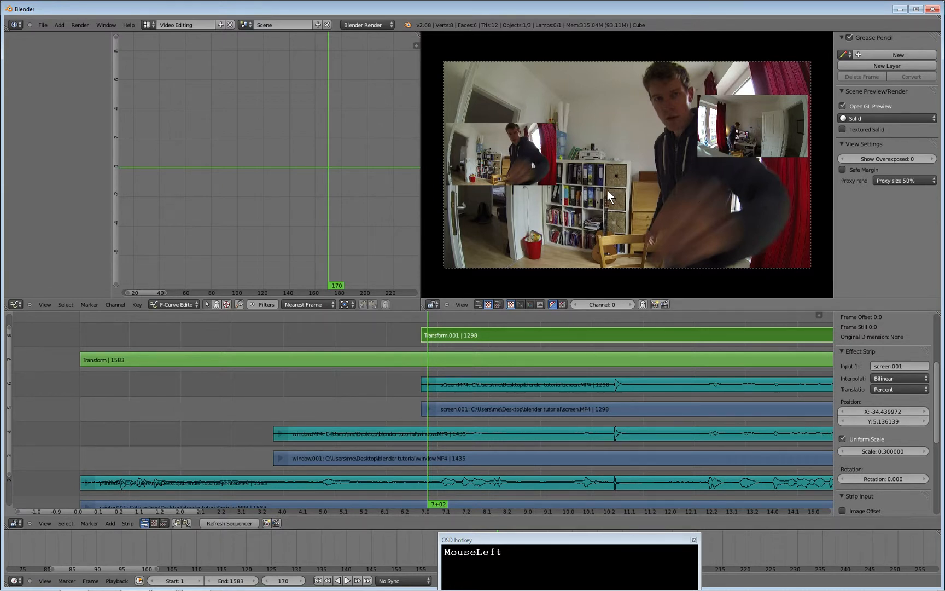
mouse_move(545, 264)
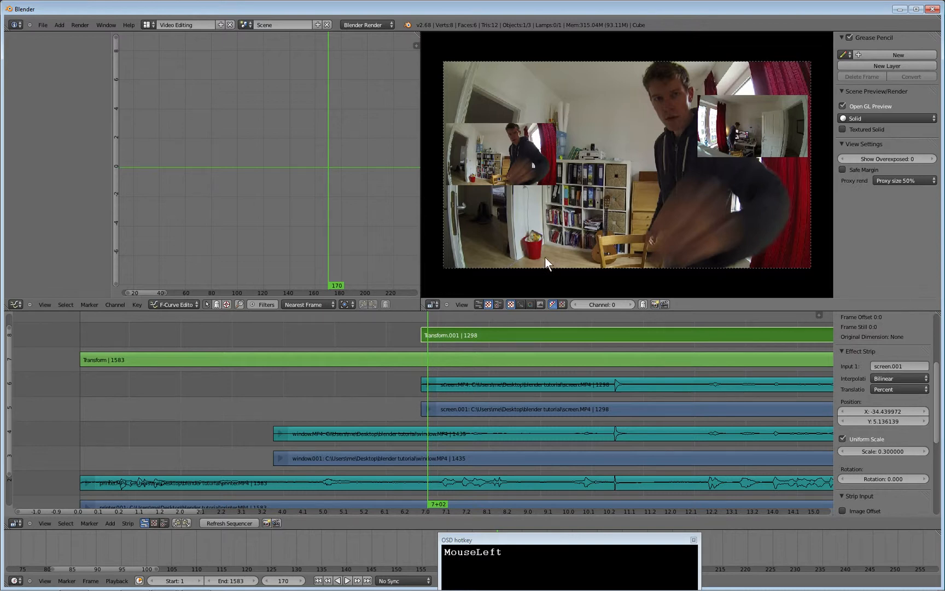
right_click(512, 409)
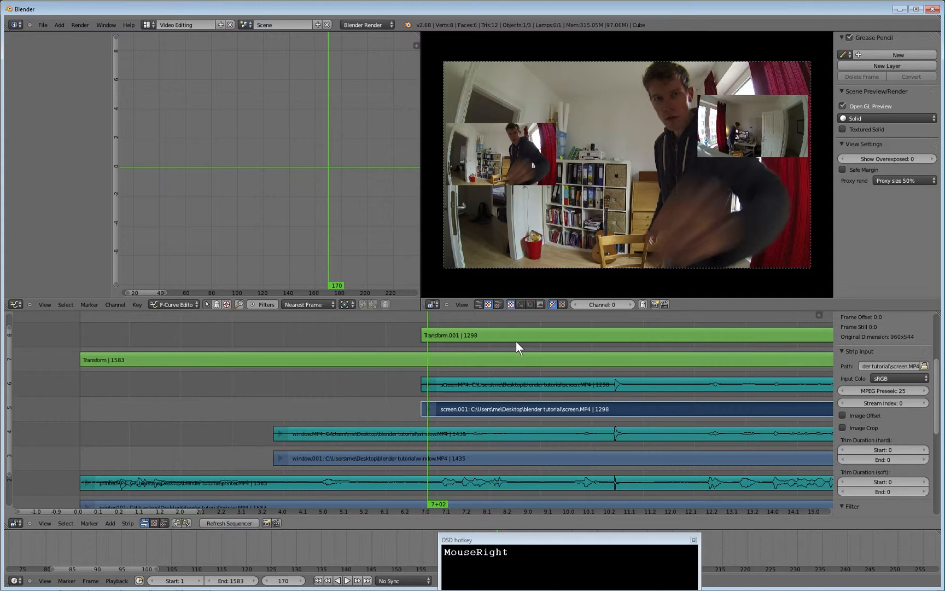
mouse_move(696, 300)
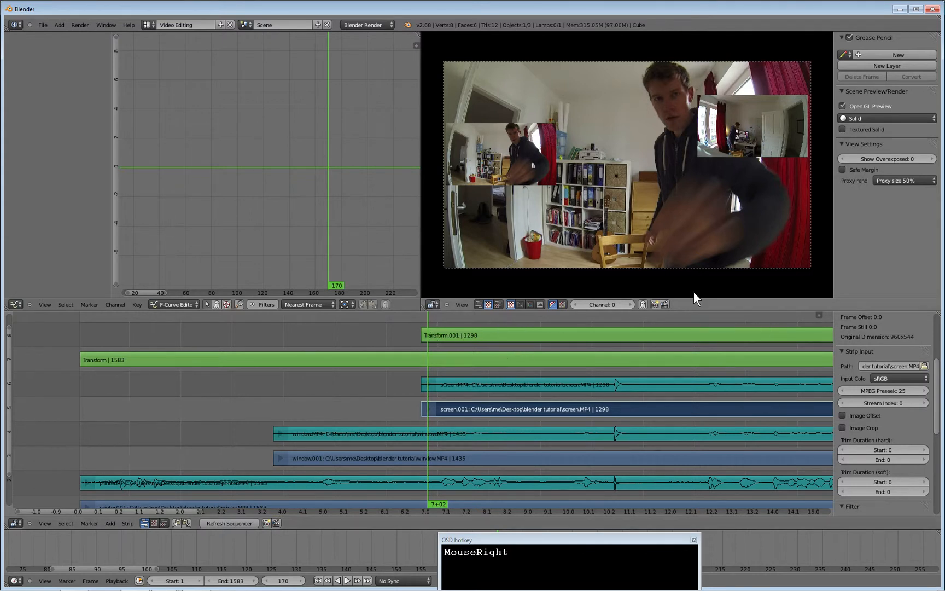
mouse_move(572, 378)
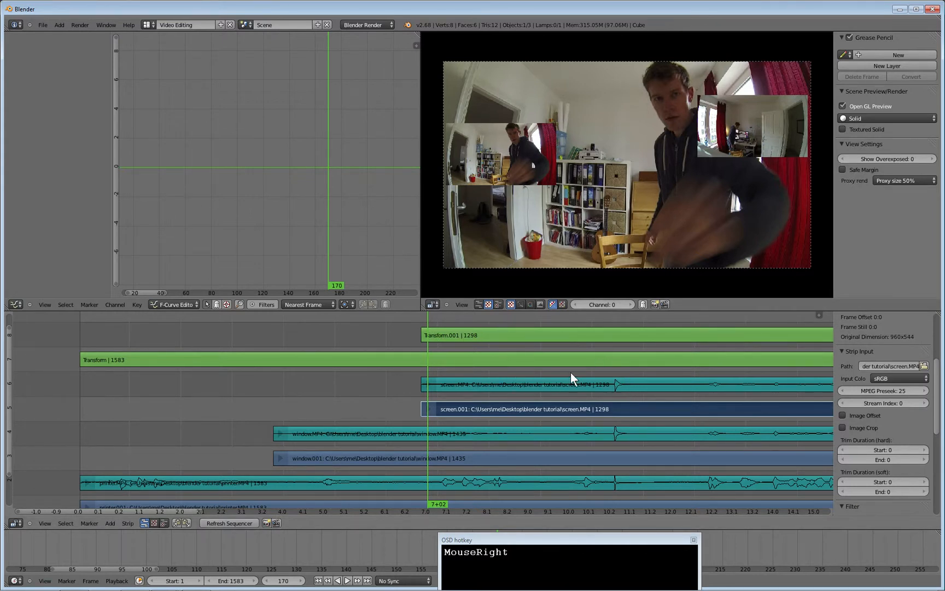
- Mute the screen.001 source strip with H, opening and closing the Strip menu
key("h")
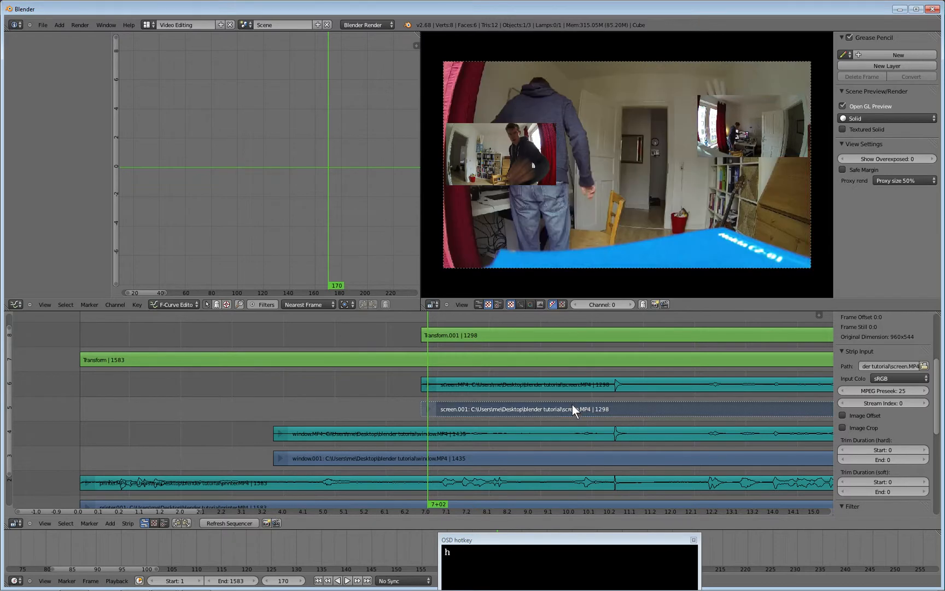
left_click(127, 523)
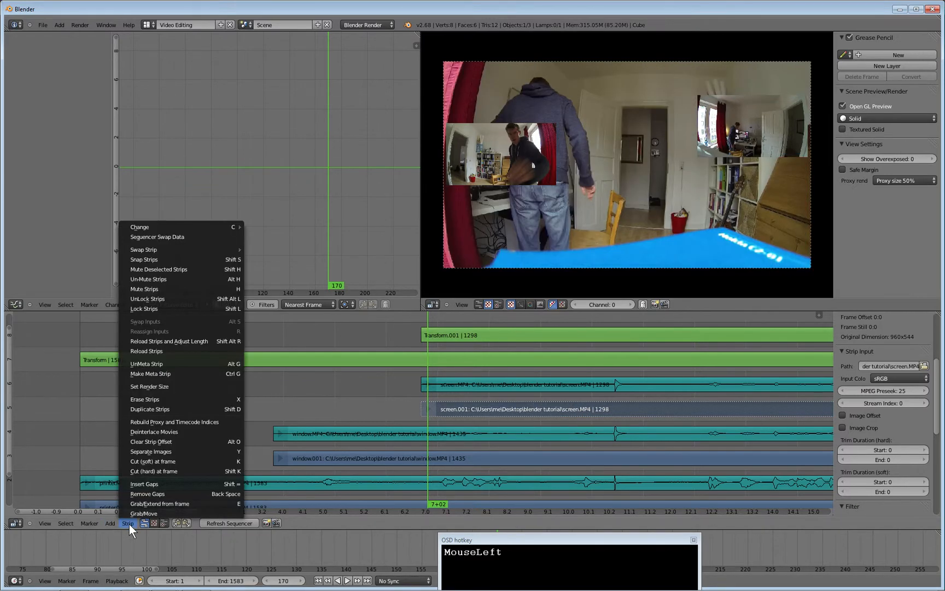
mouse_move(182, 269)
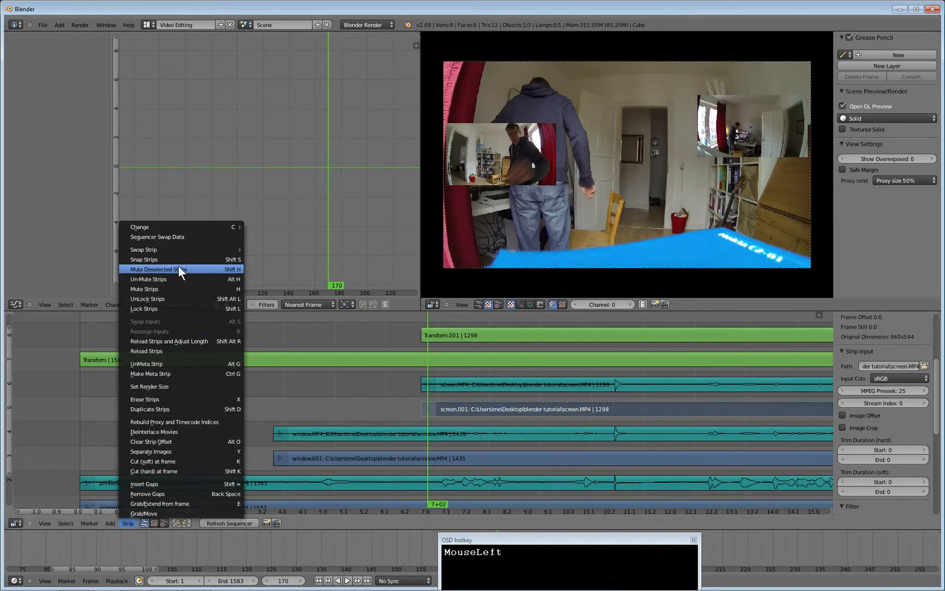
mouse_move(234, 275)
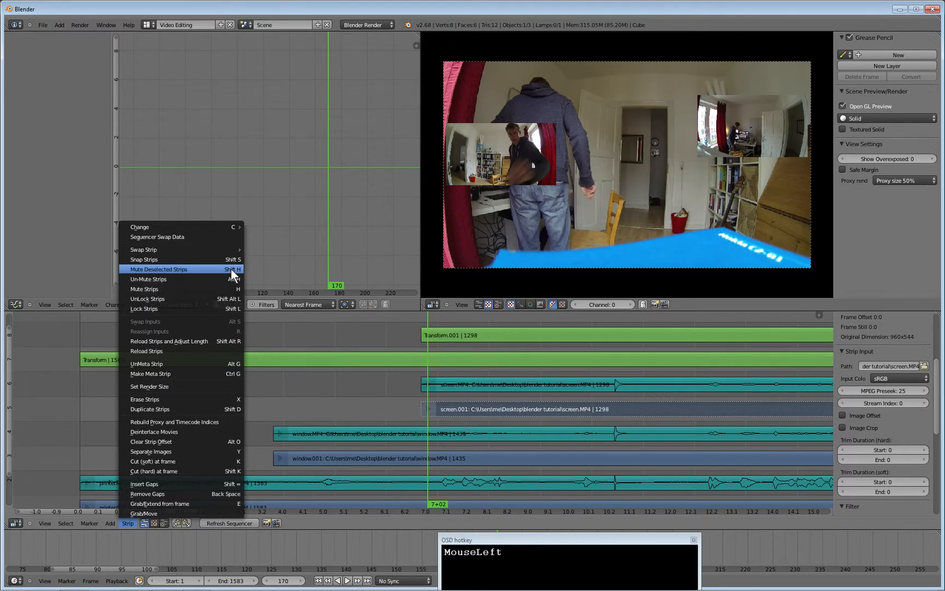
mouse_move(229, 294)
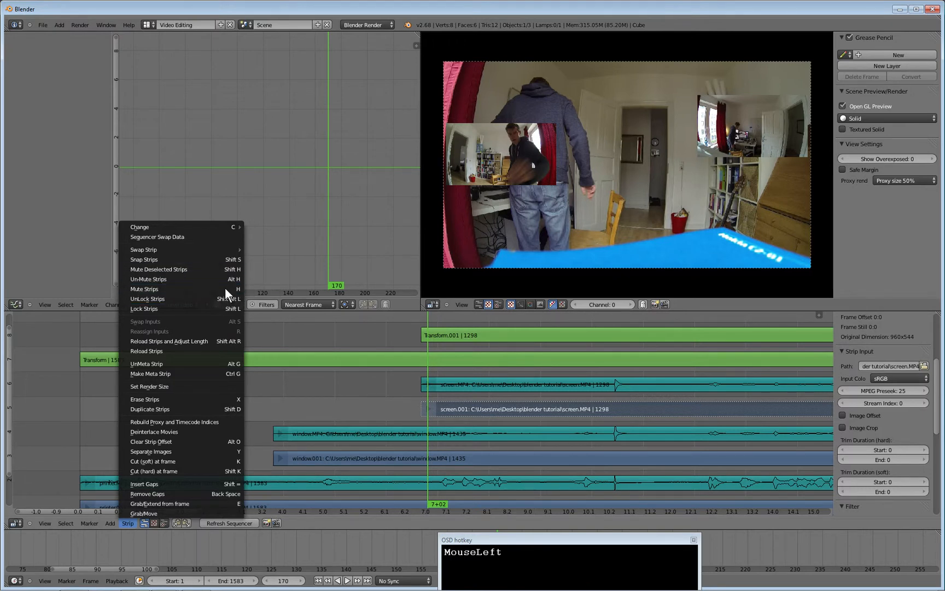
left_click(514, 416)
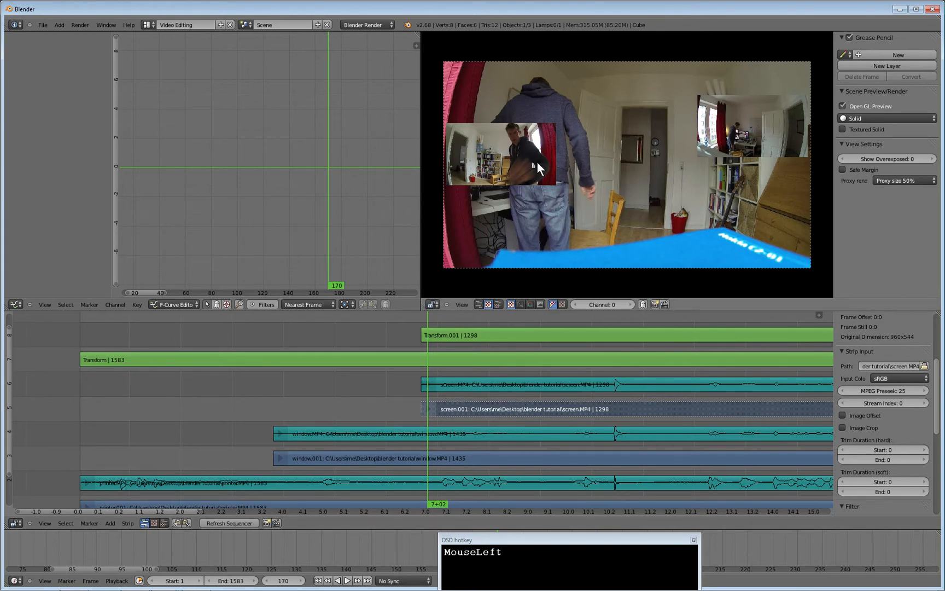
mouse_move(619, 186)
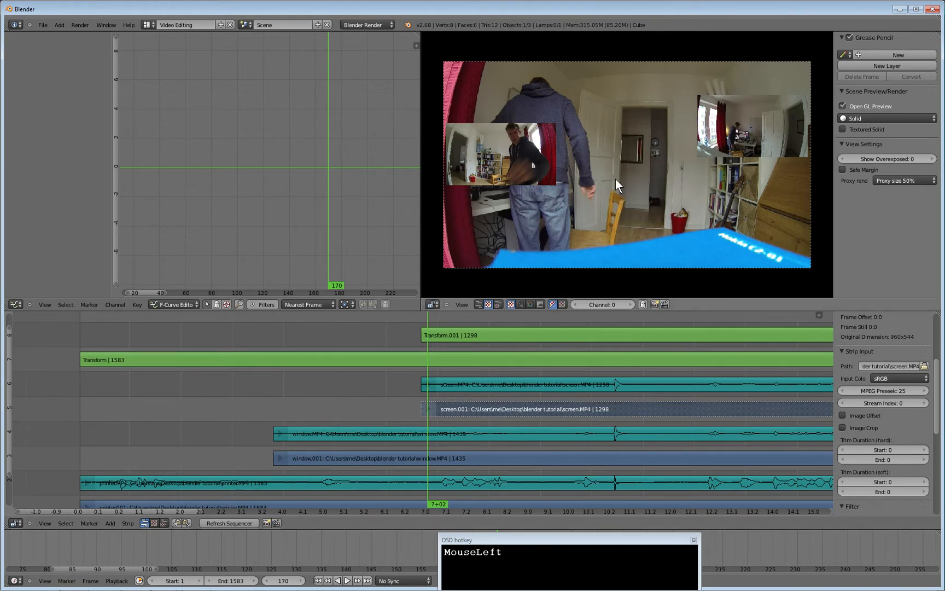
mouse_move(640, 151)
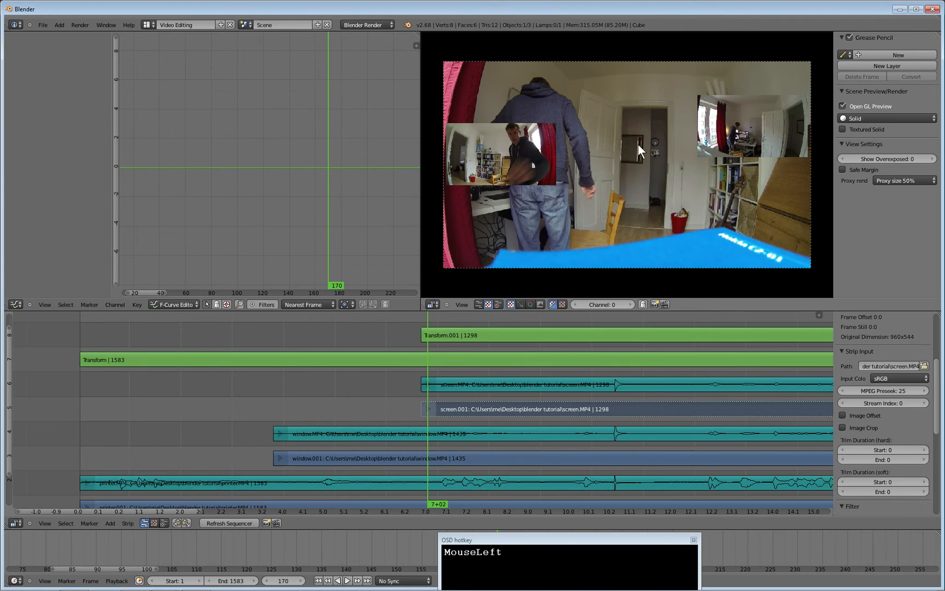